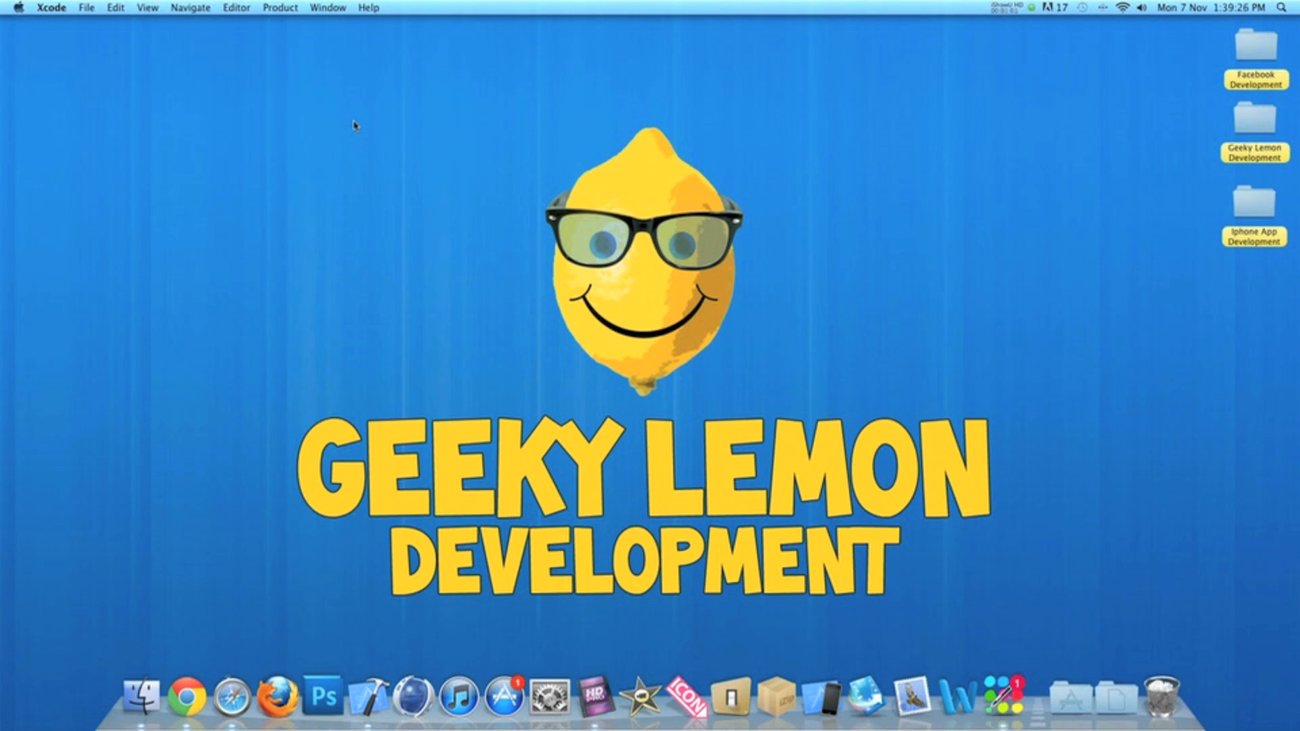
# - Open the File menu to browse the New options for tab, window, file, project and workspace
pyautogui.click(86, 8)
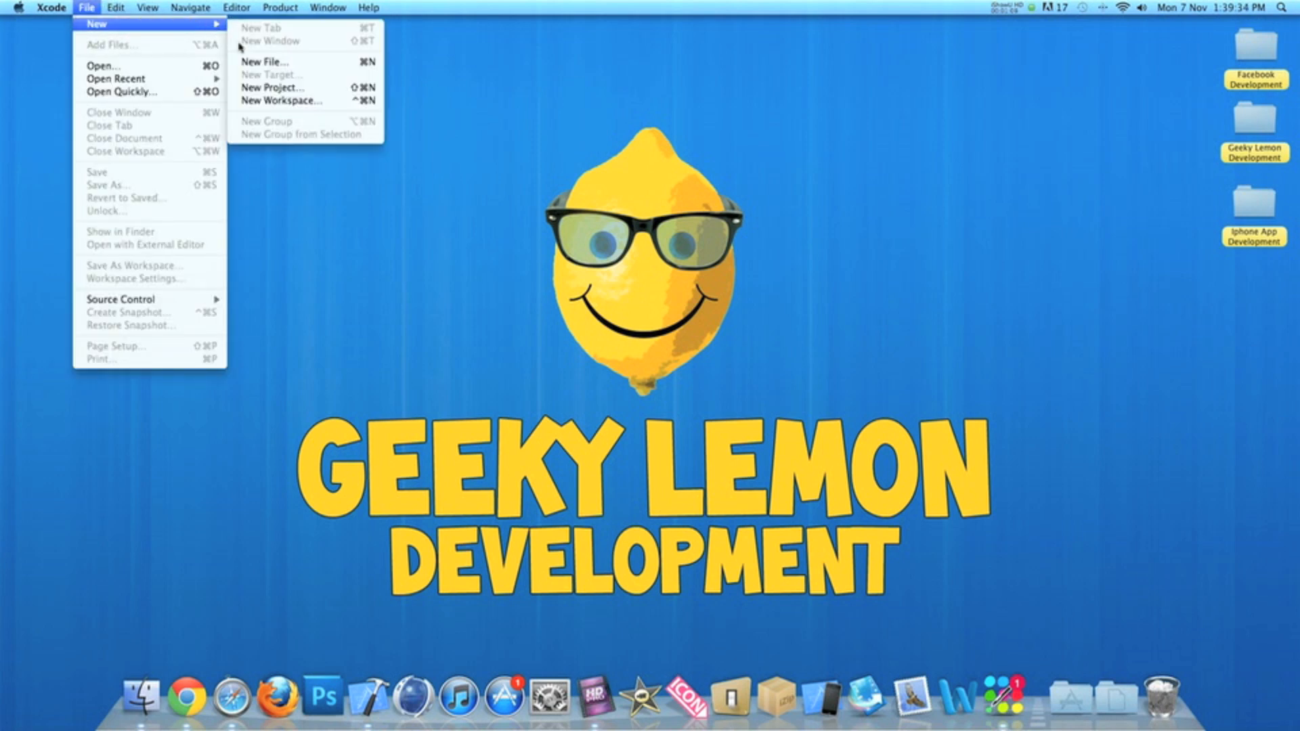
# - Create Single View Application 'project1' with Use Storyboard on, saved to the Desktop
pyautogui.click(273, 88)
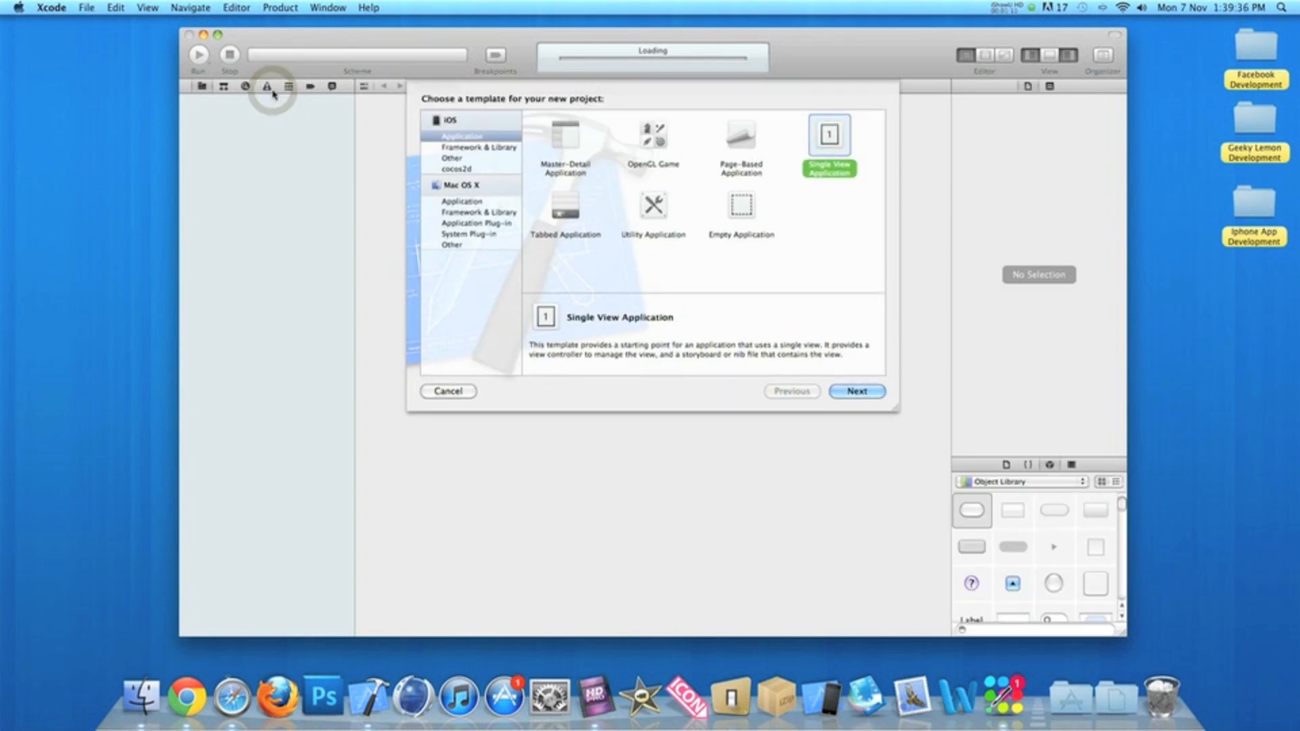
pyautogui.moveTo(267, 86)
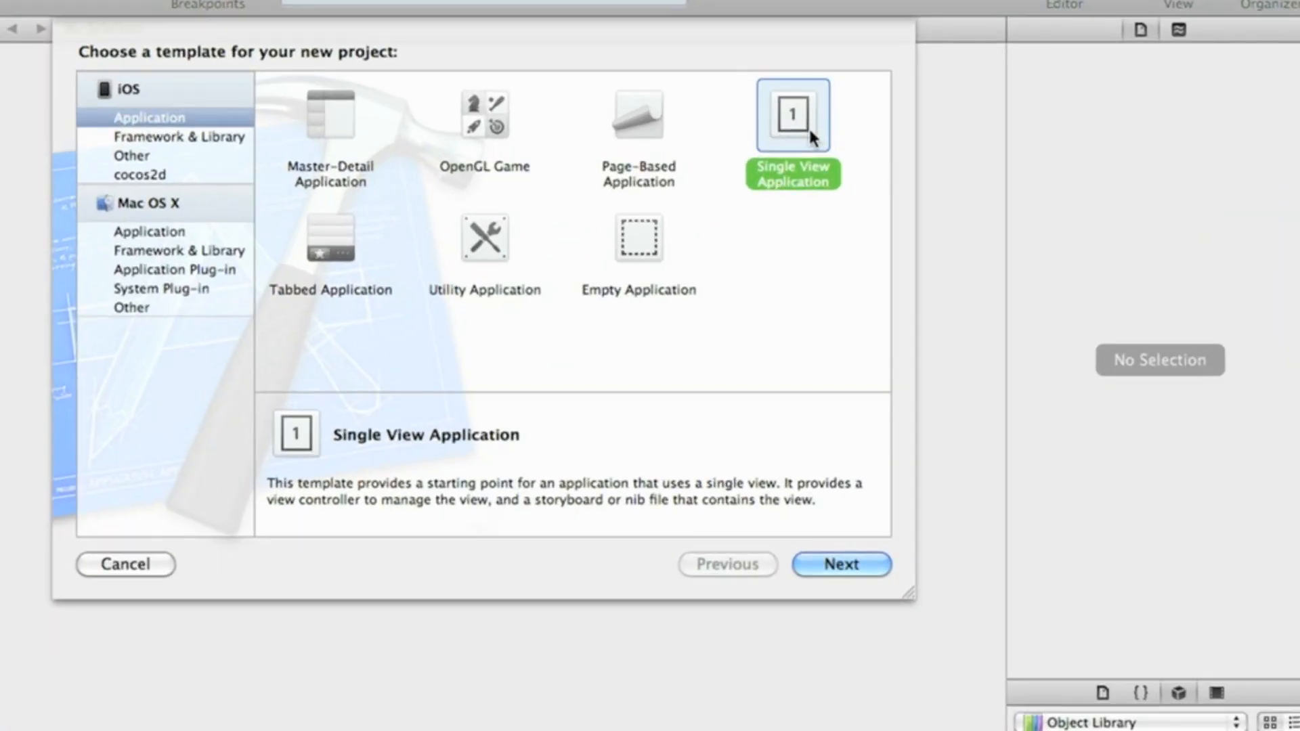
pyautogui.click(842, 564)
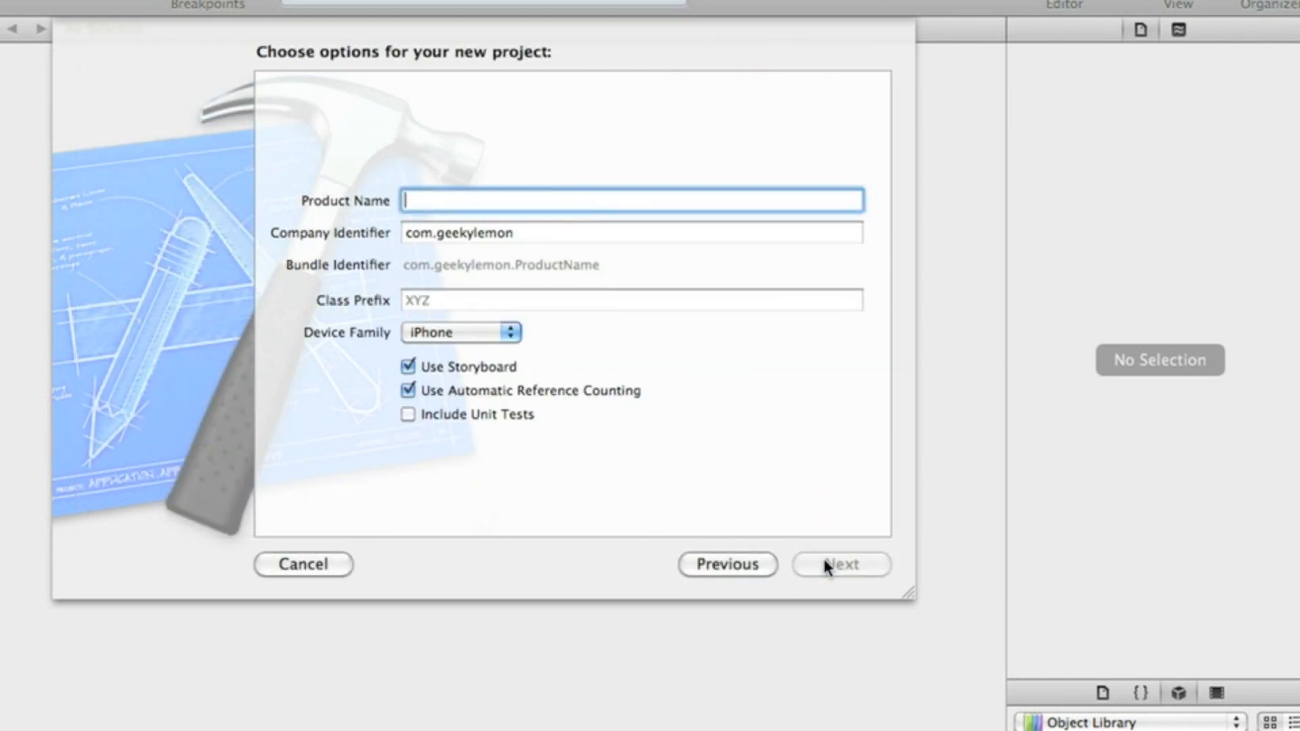
pyautogui.moveTo(728, 518)
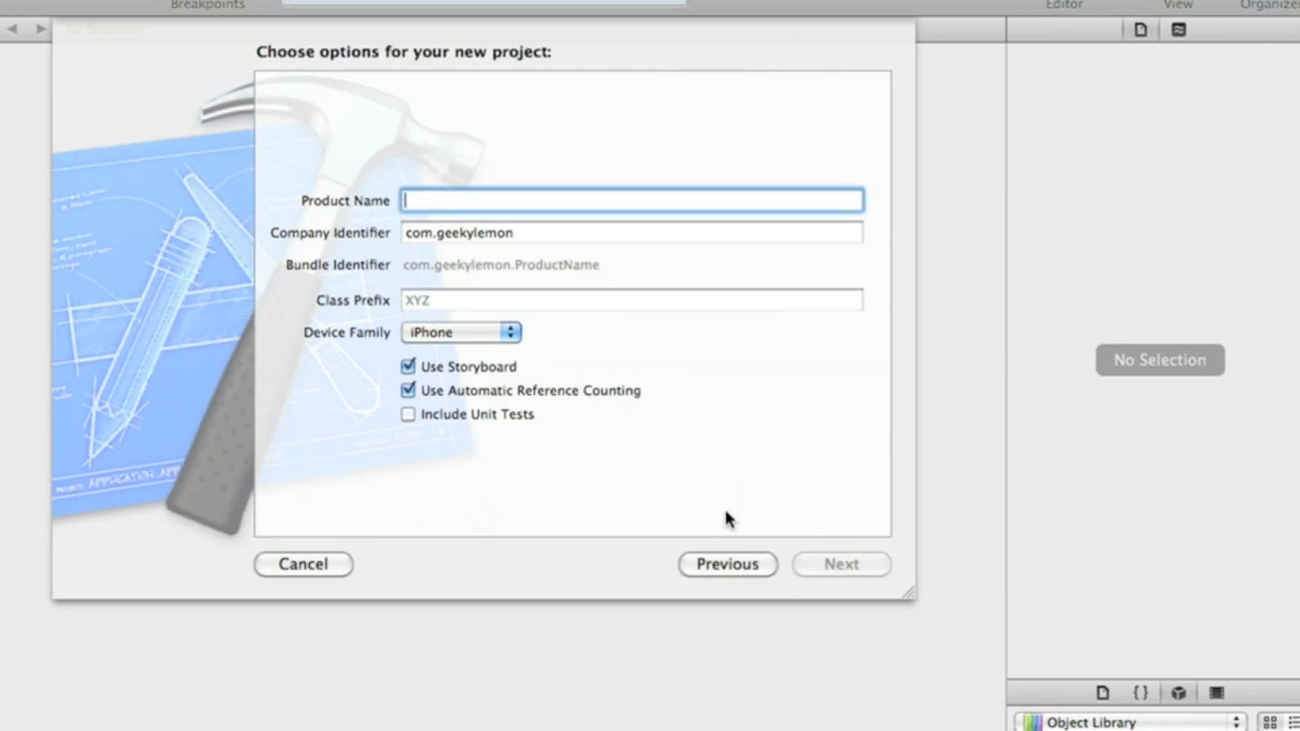
pyautogui.write('proje')
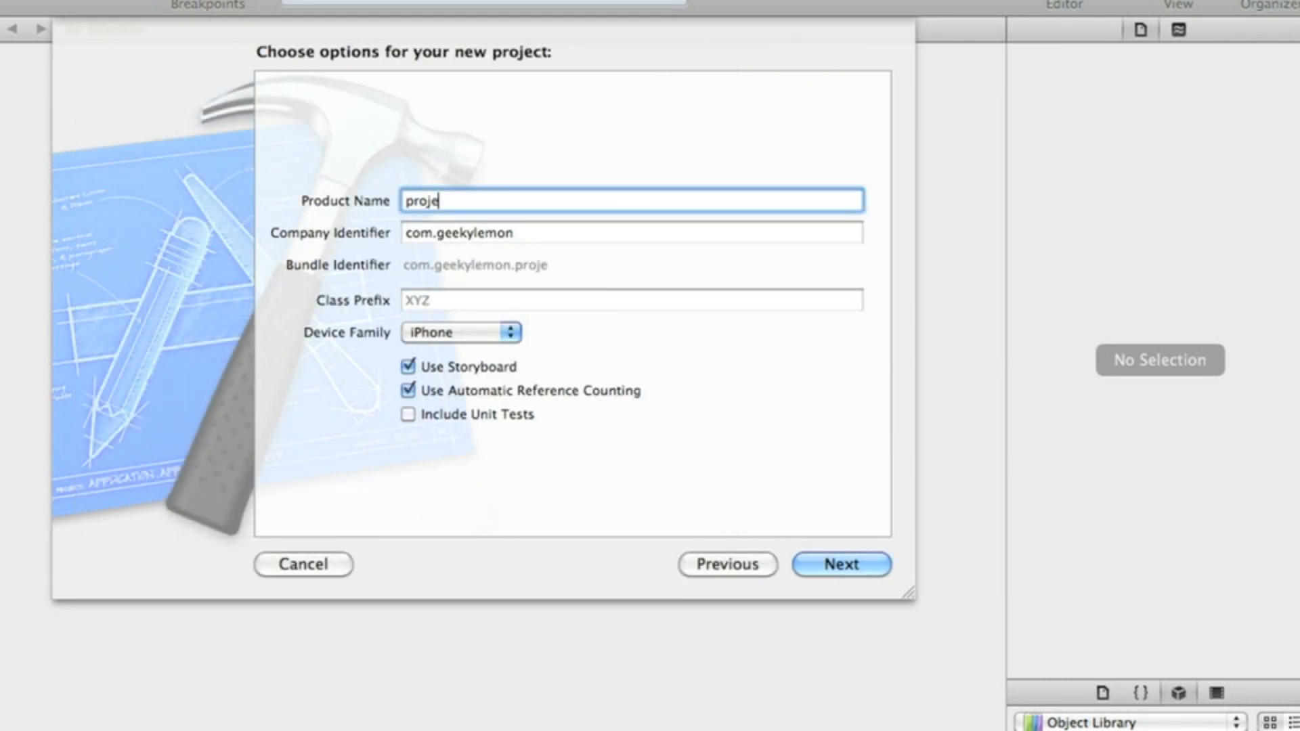
pyautogui.write('ct1')
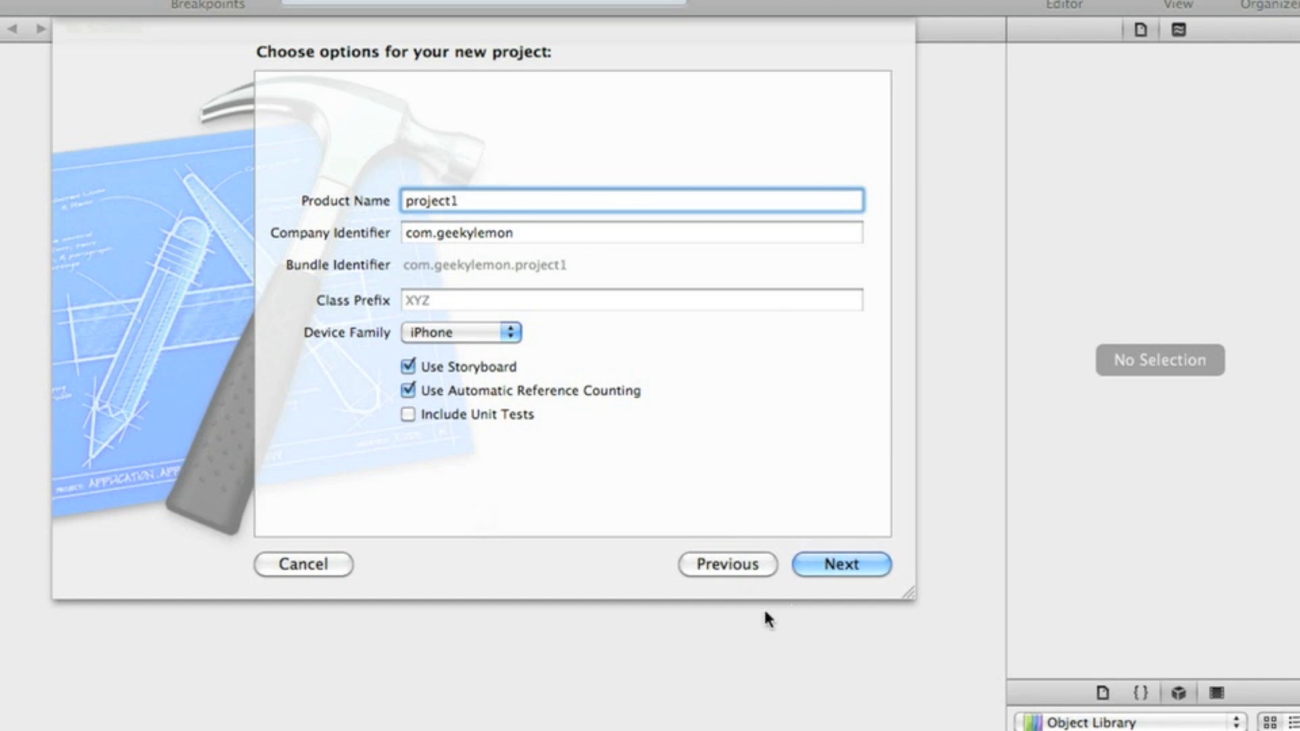
pyautogui.moveTo(428, 376)
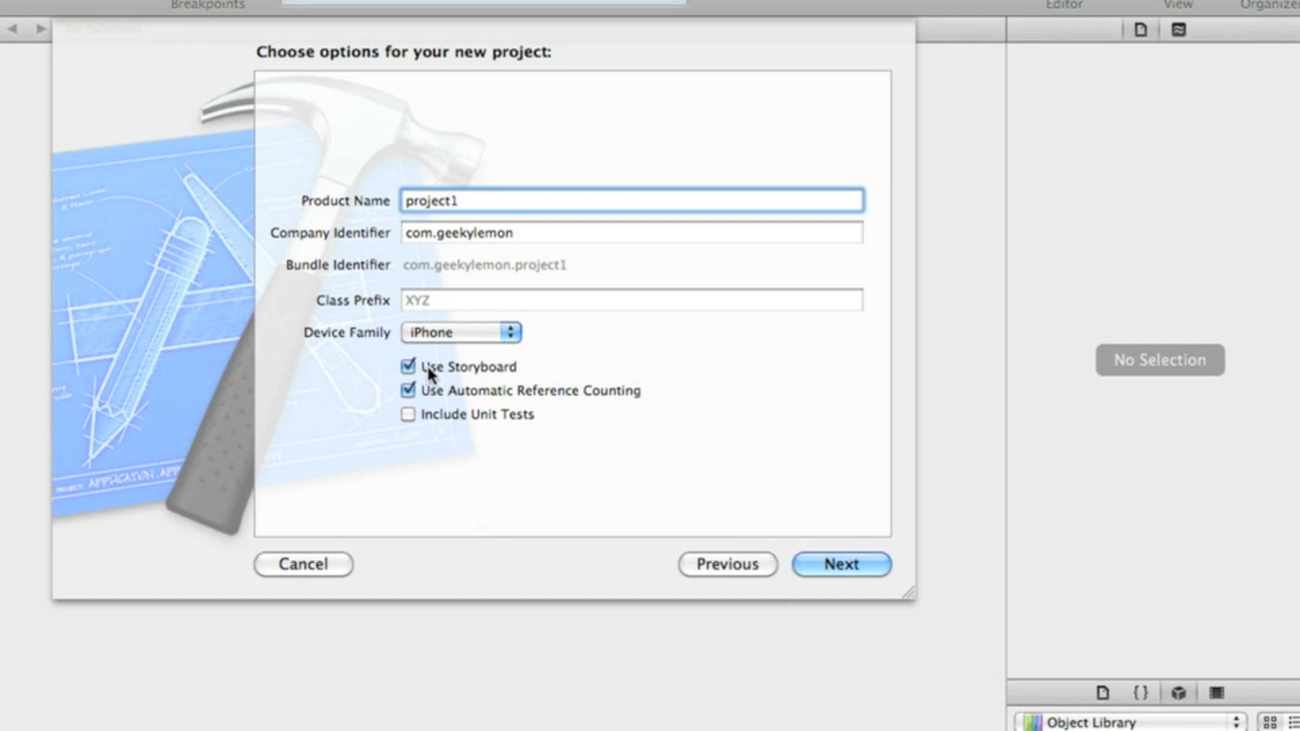
pyautogui.moveTo(407, 367)
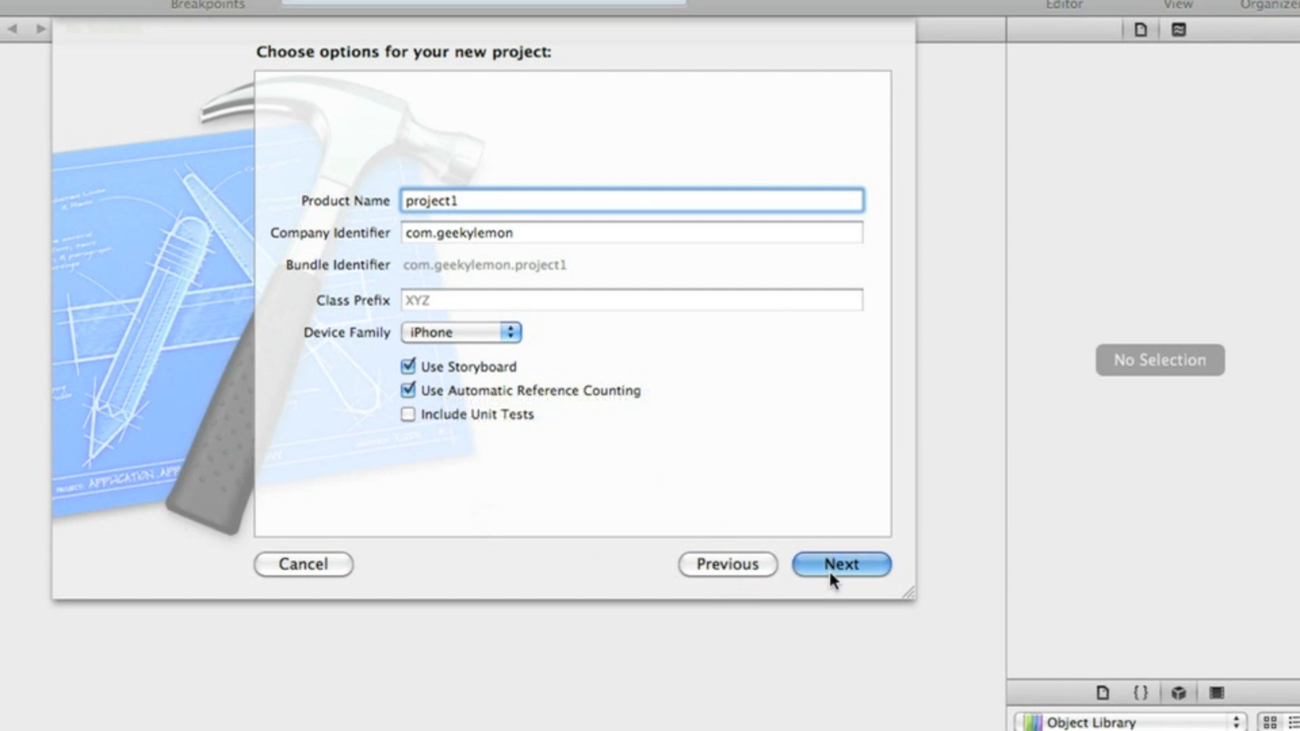
pyautogui.click(840, 564)
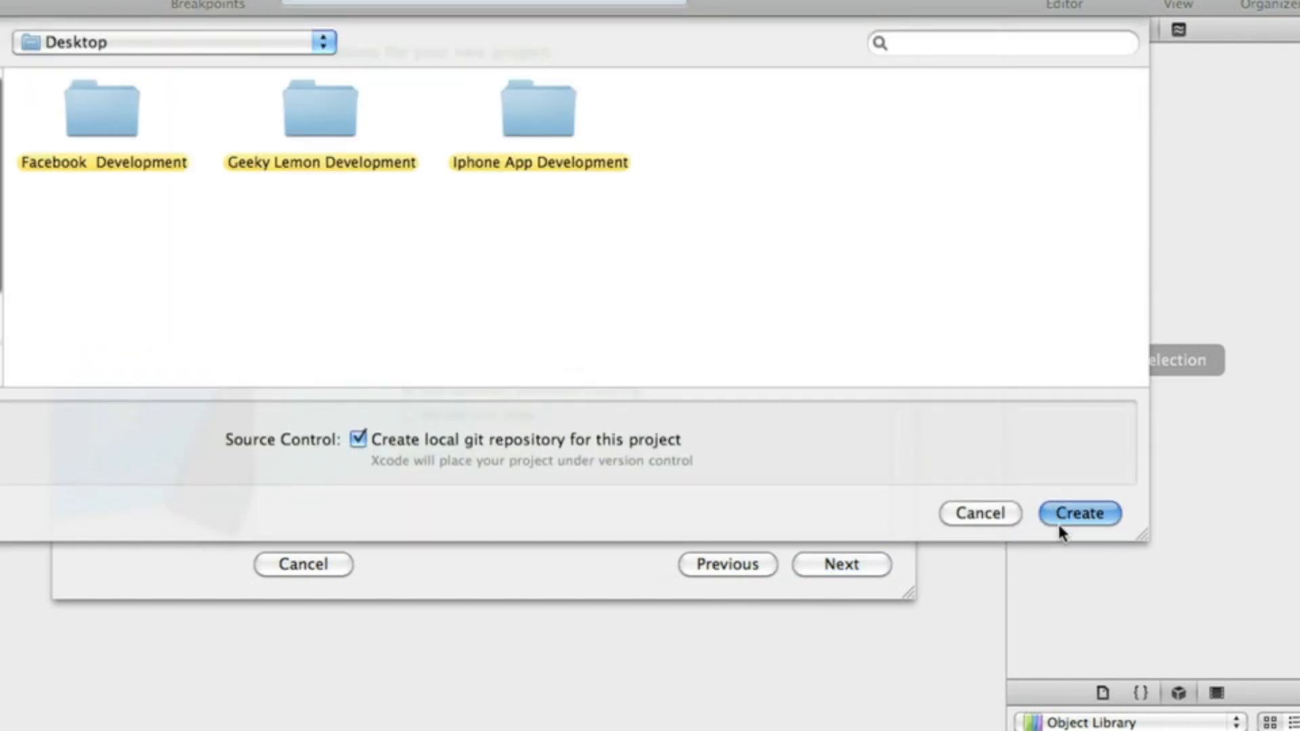
pyautogui.click(1079, 513)
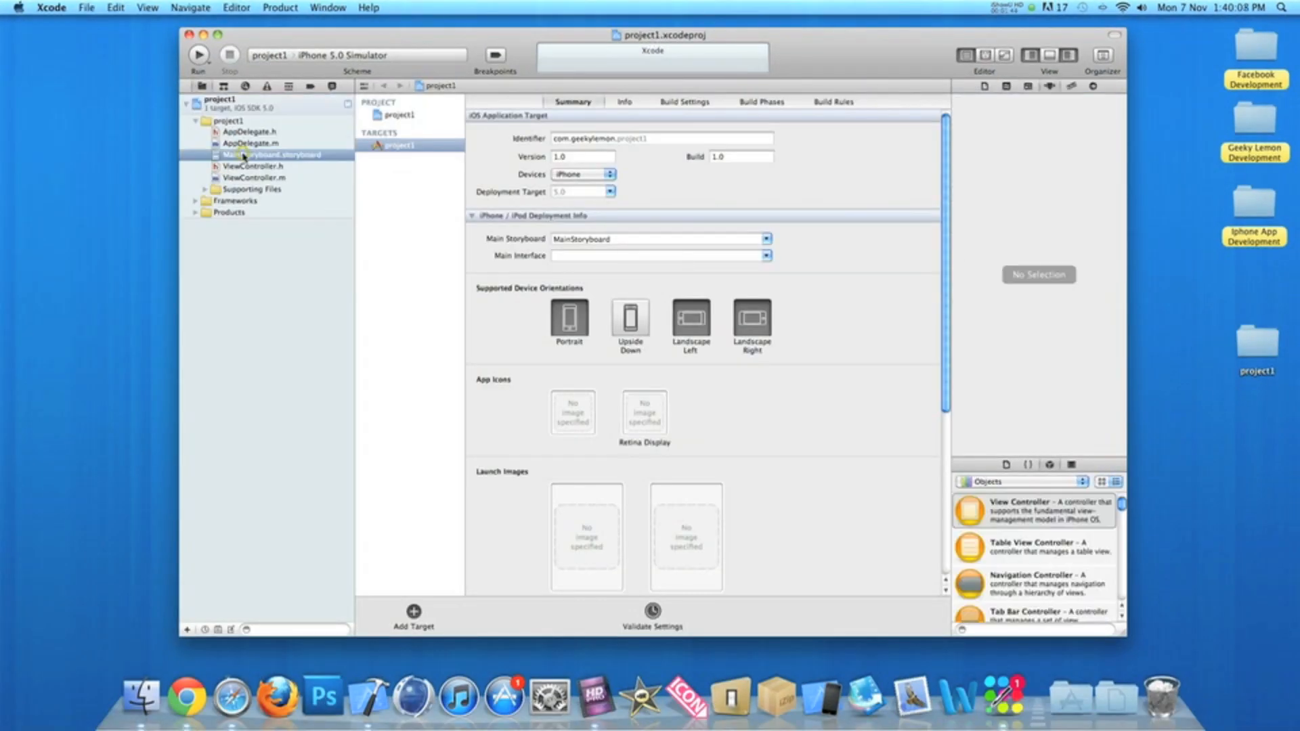
# - Open project1's MainStoryboard.storyboard, then bring up the File > New choices
pyautogui.click(274, 154)
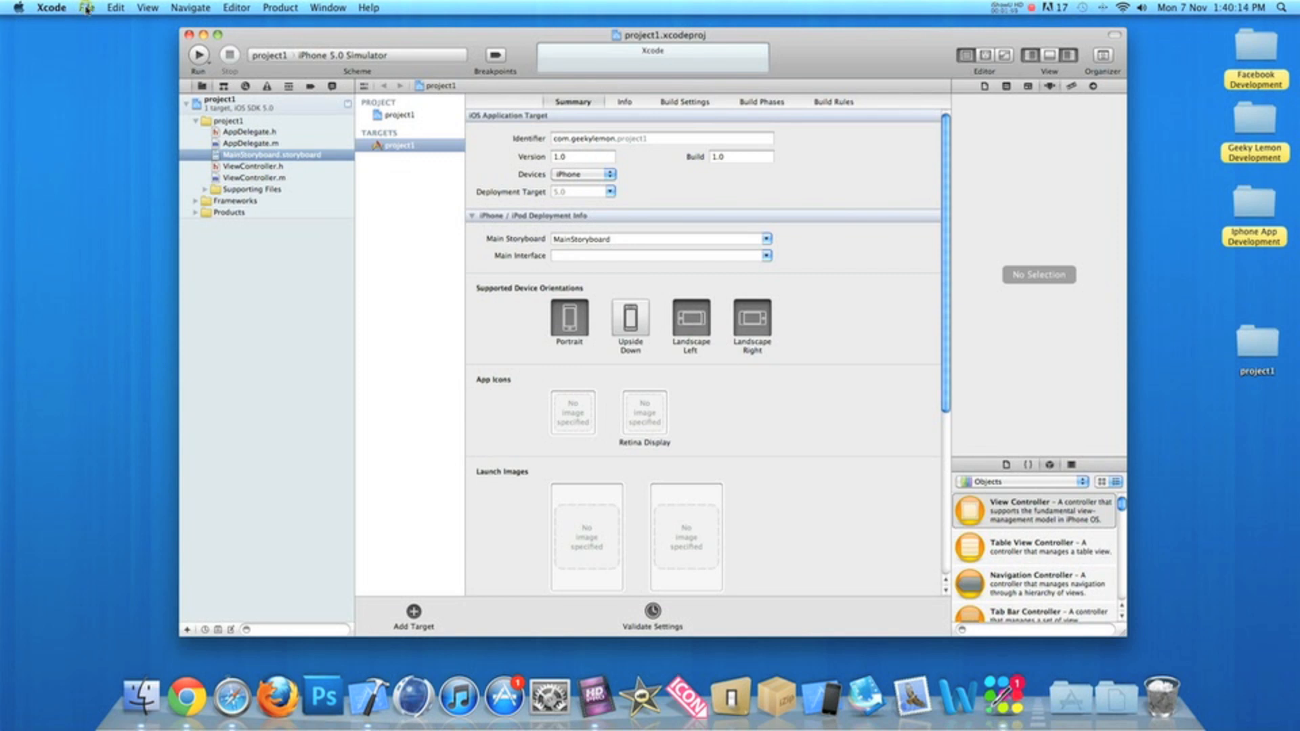
pyautogui.click(85, 8)
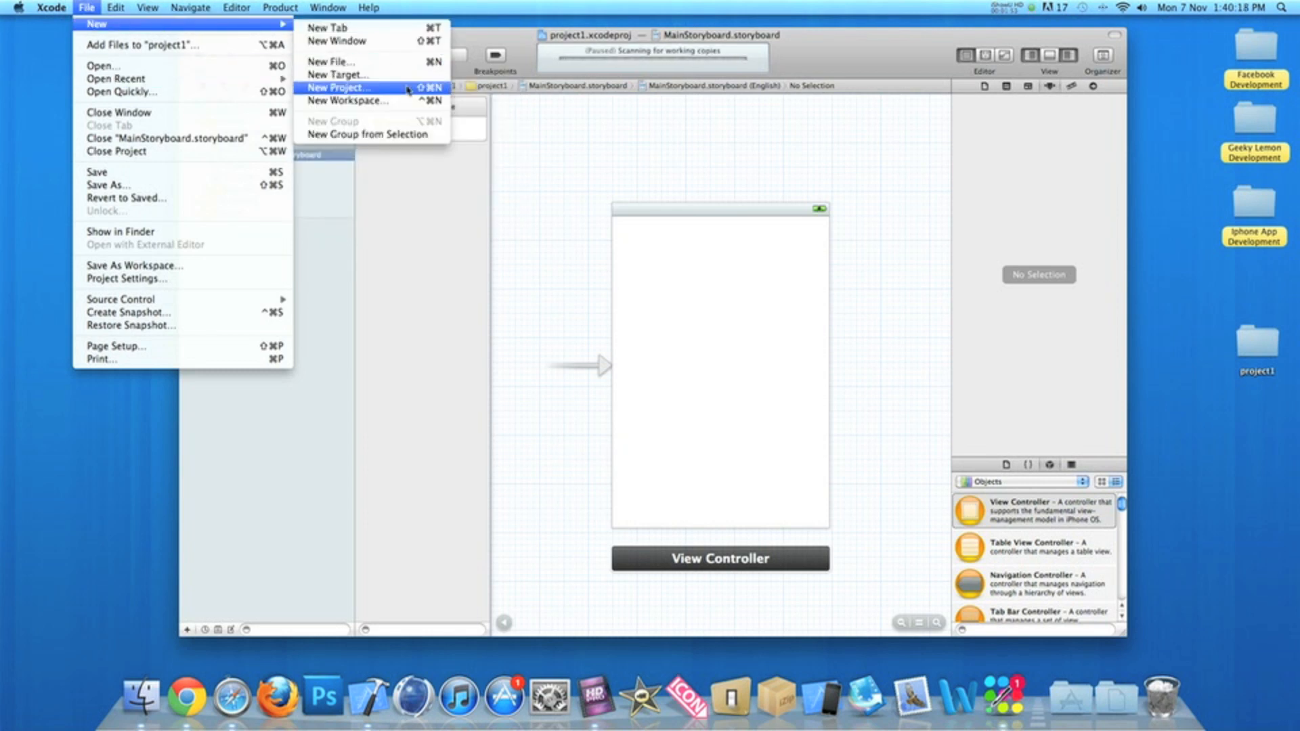
# - Create Single View Application 'project2' with Use Storyboard unchecked, saved to the Desktop
pyautogui.click(340, 88)
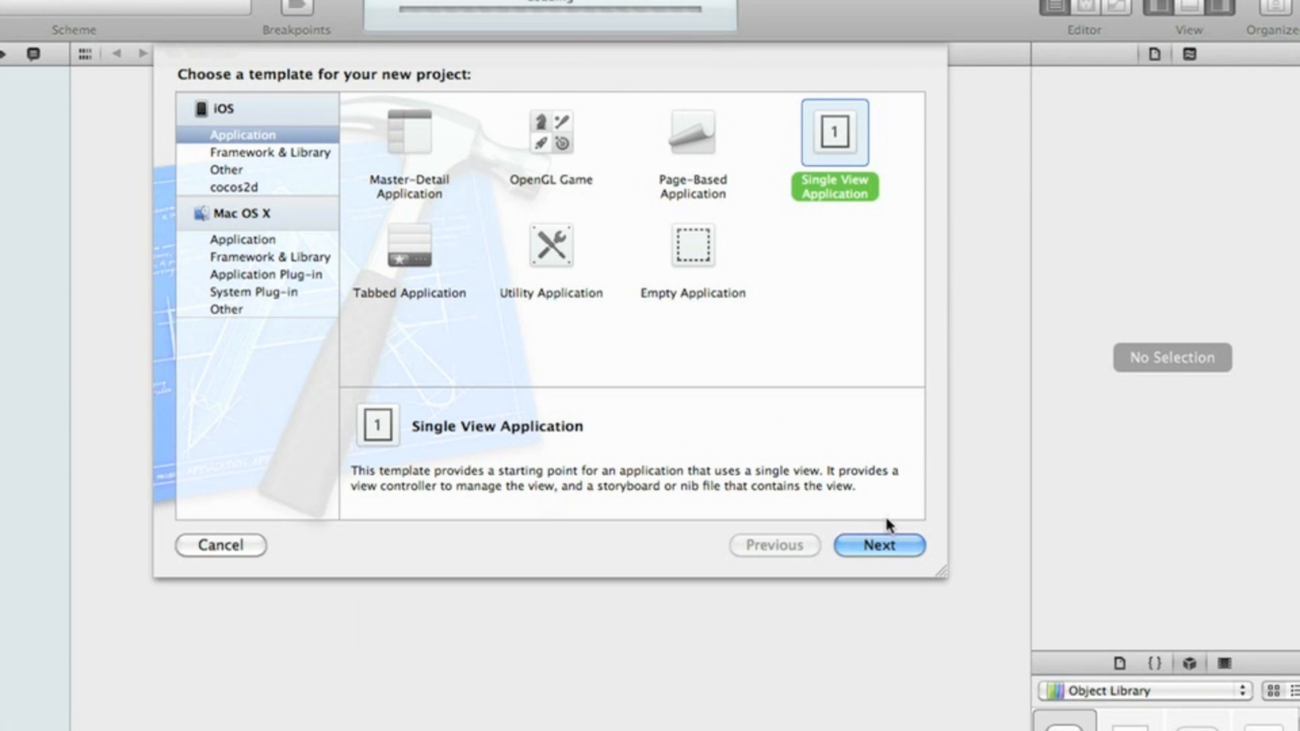
pyautogui.click(878, 545)
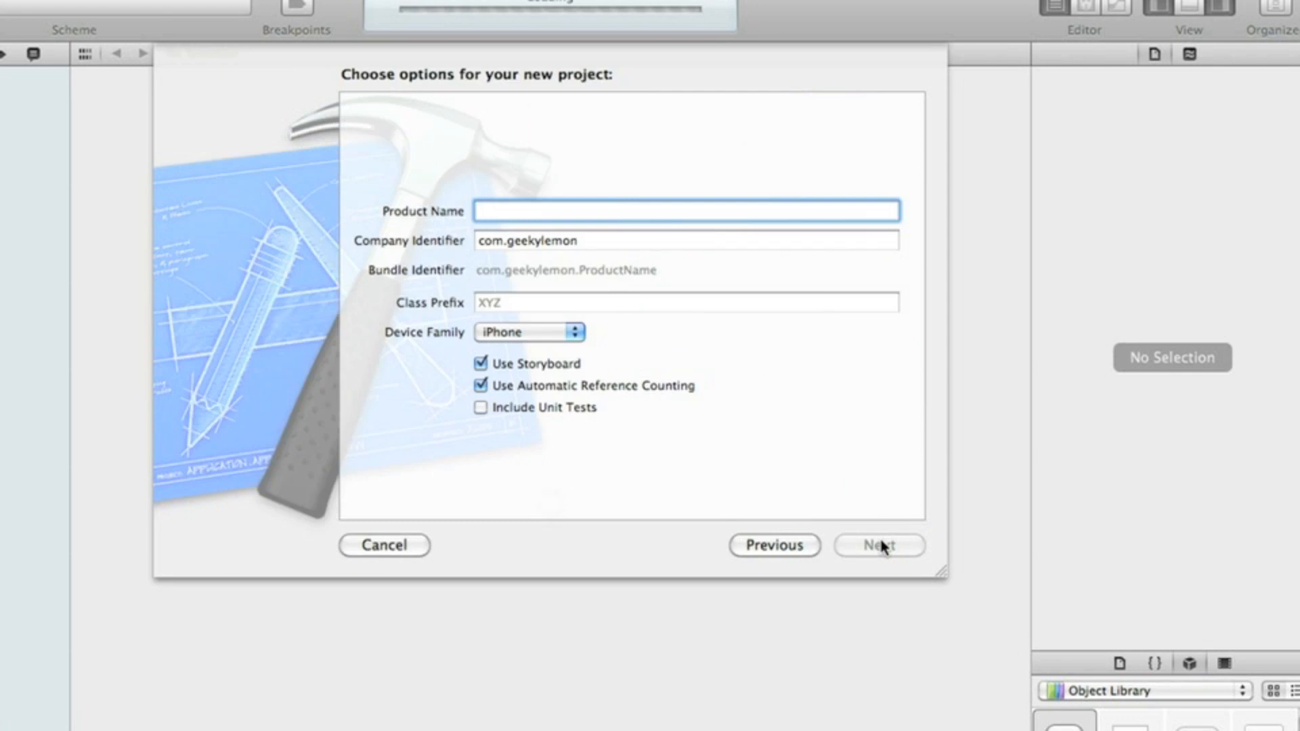
pyautogui.write('project2')
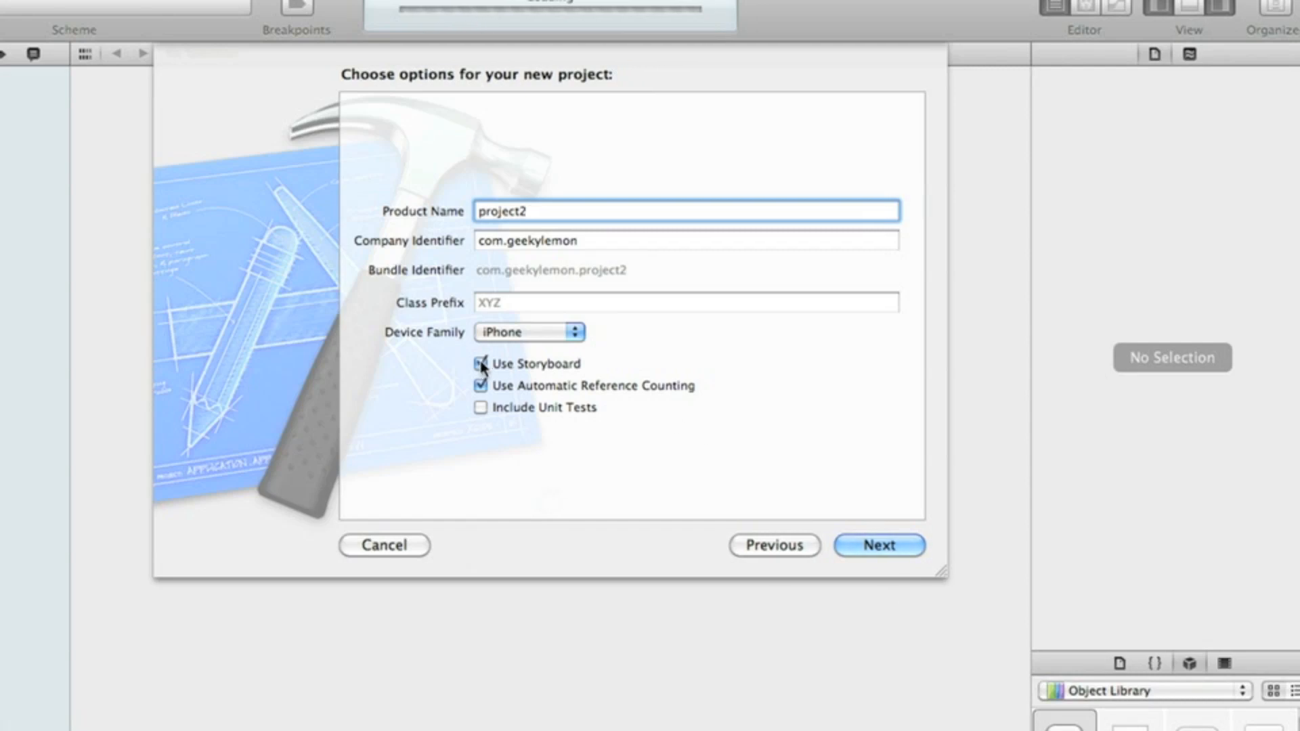
pyautogui.click(481, 363)
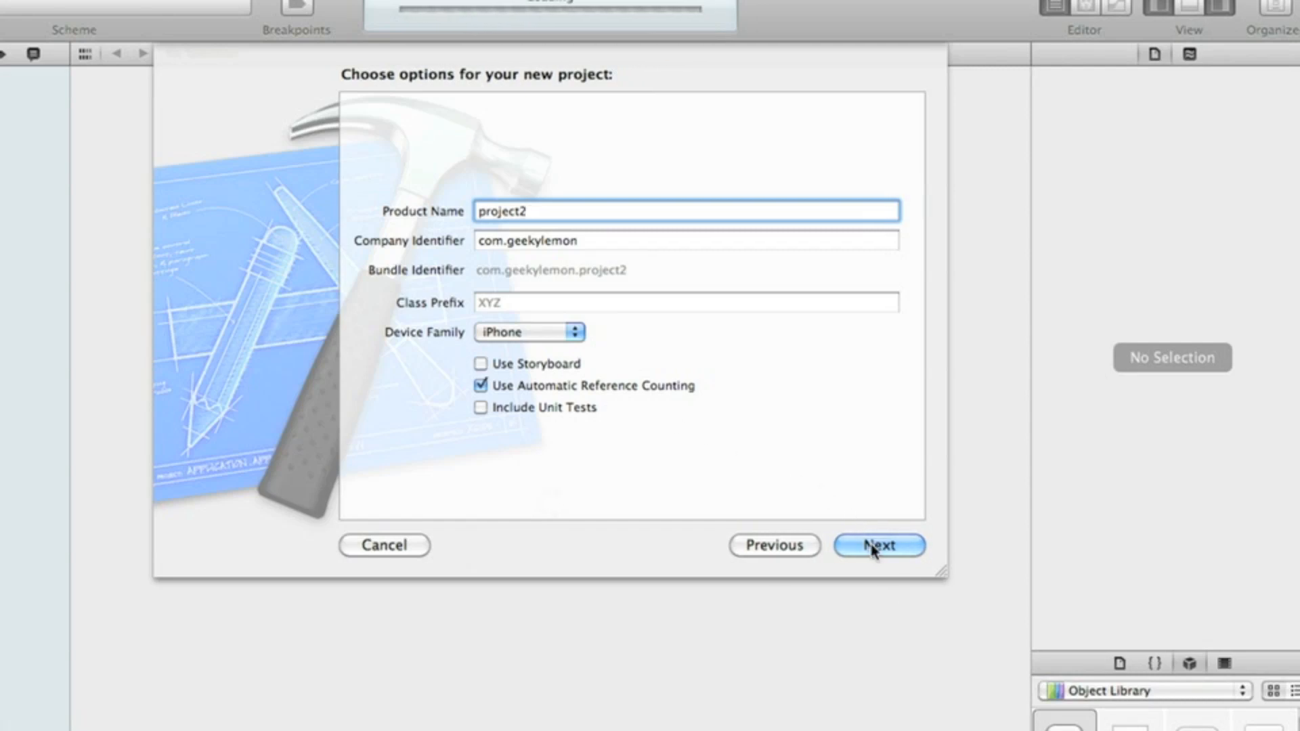
pyautogui.click(878, 545)
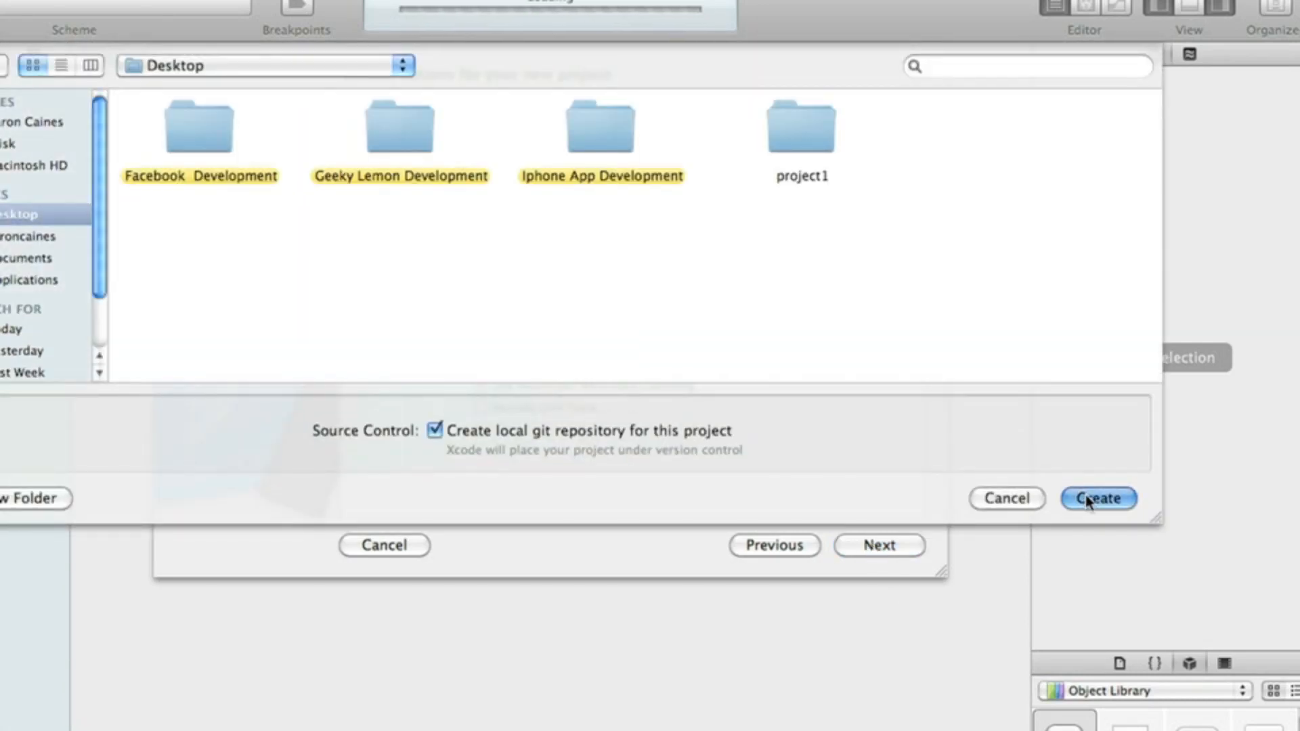
pyautogui.click(1098, 498)
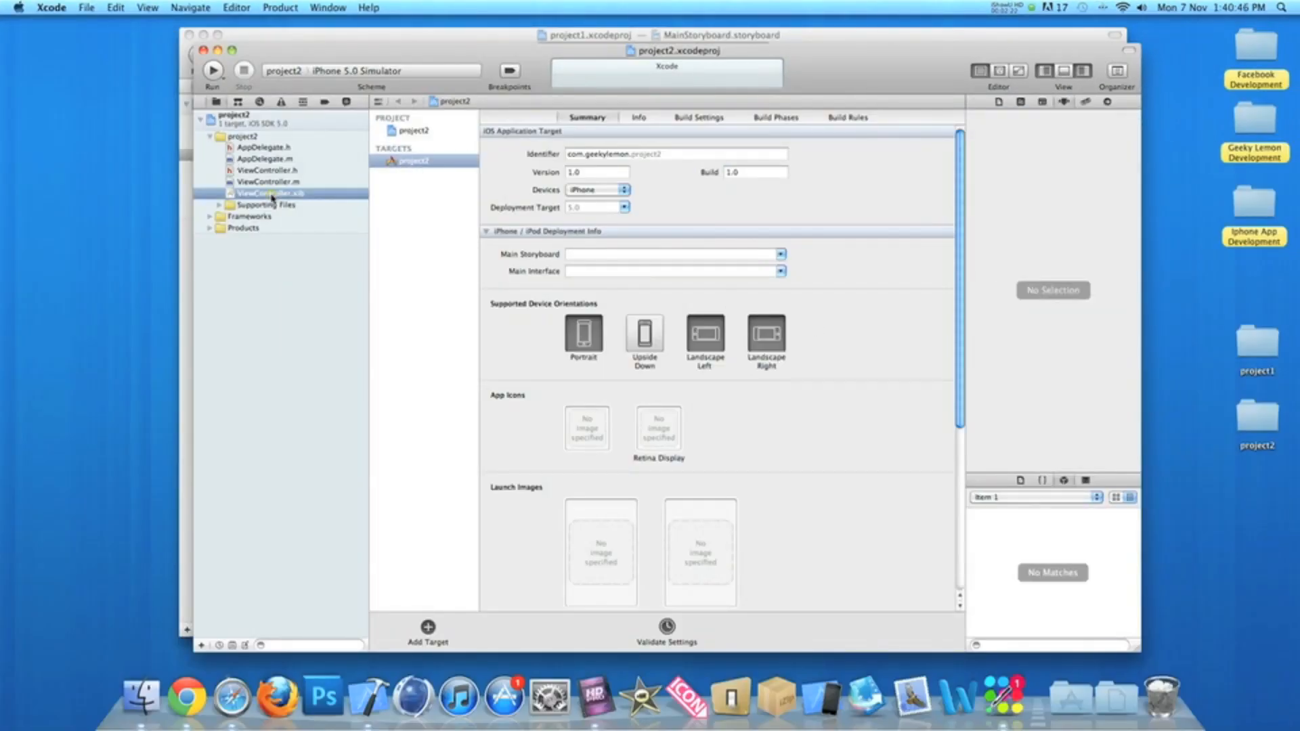
# - View project2's blank ViewController.xib, then select ViewController.h in the navigator
pyautogui.click(280, 192)
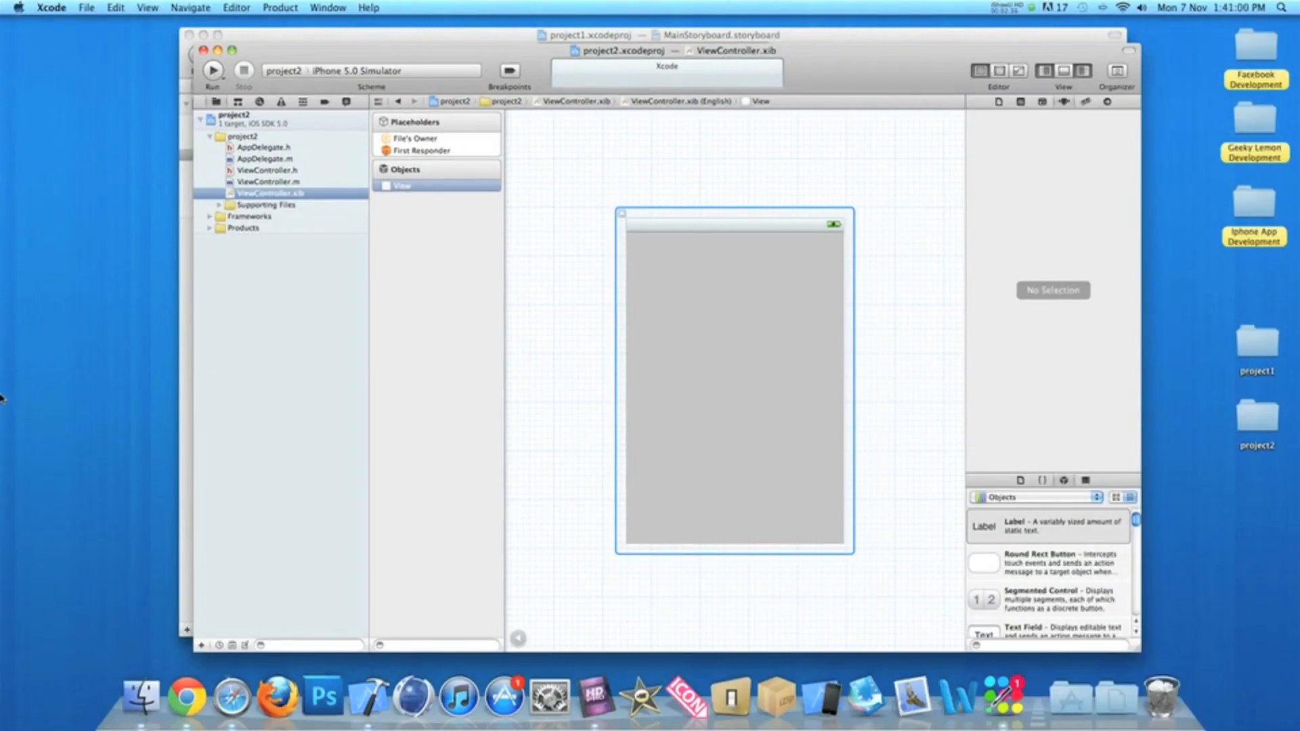
pyautogui.moveTo(266, 180)
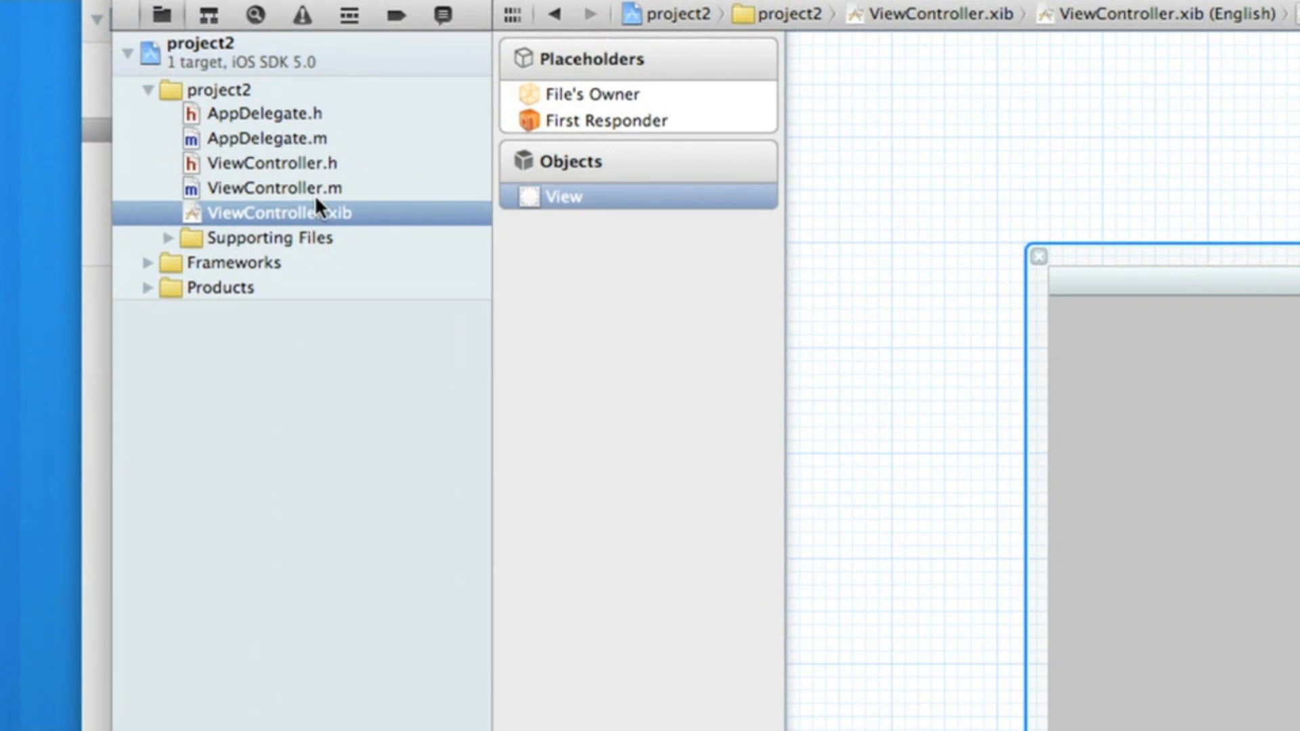
pyautogui.moveTo(317, 180)
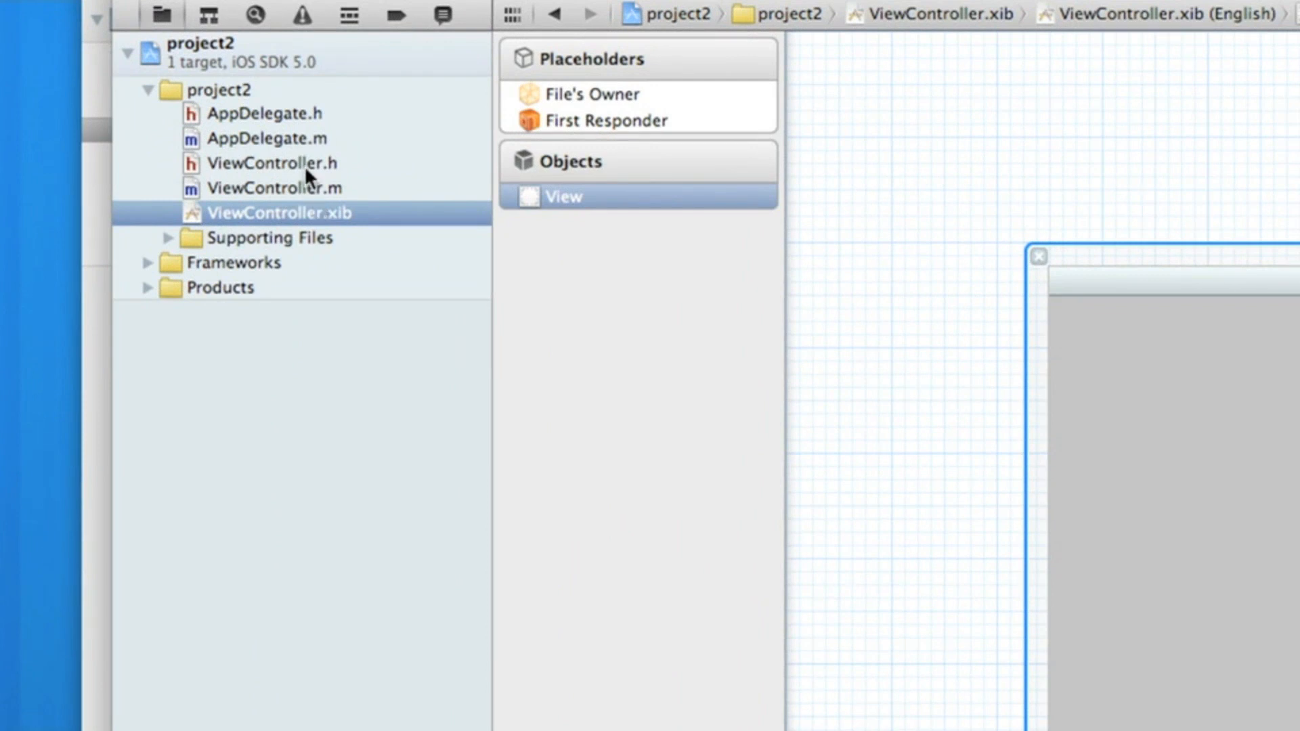
pyautogui.click(270, 162)
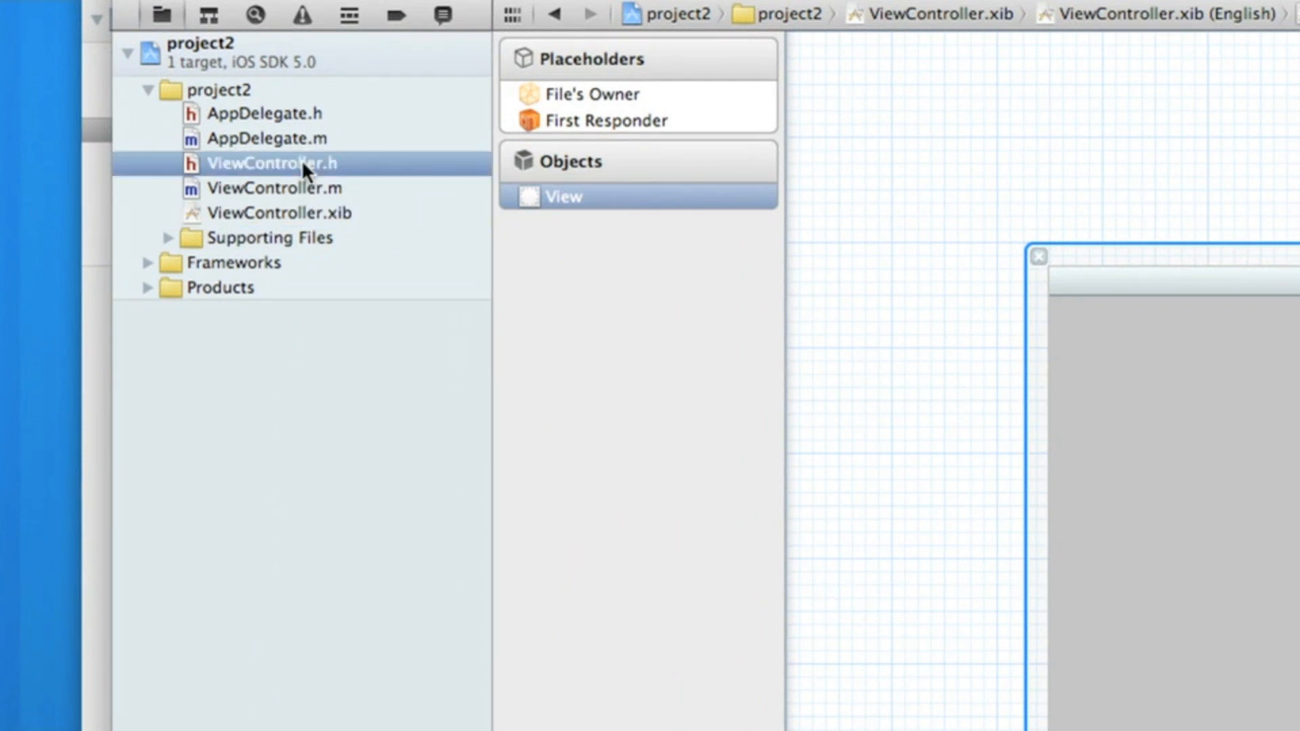
pyautogui.click(271, 162)
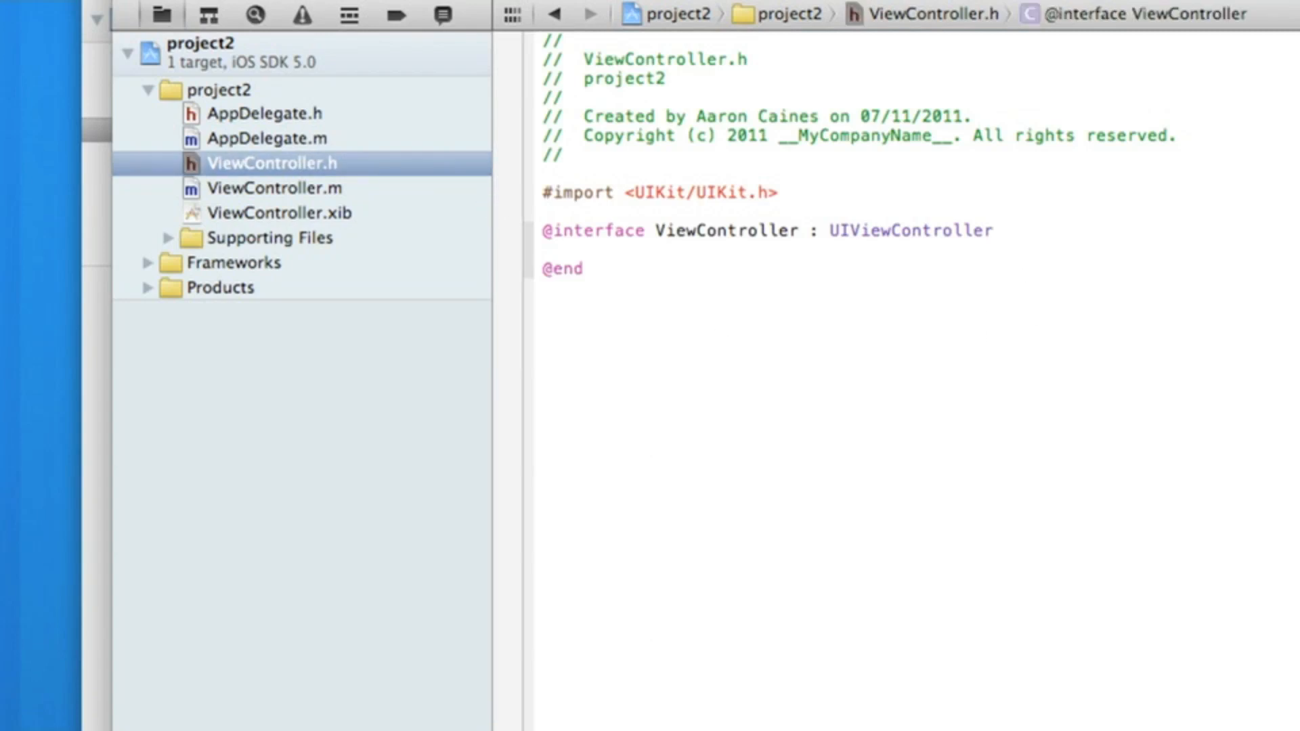
pyautogui.write('{')
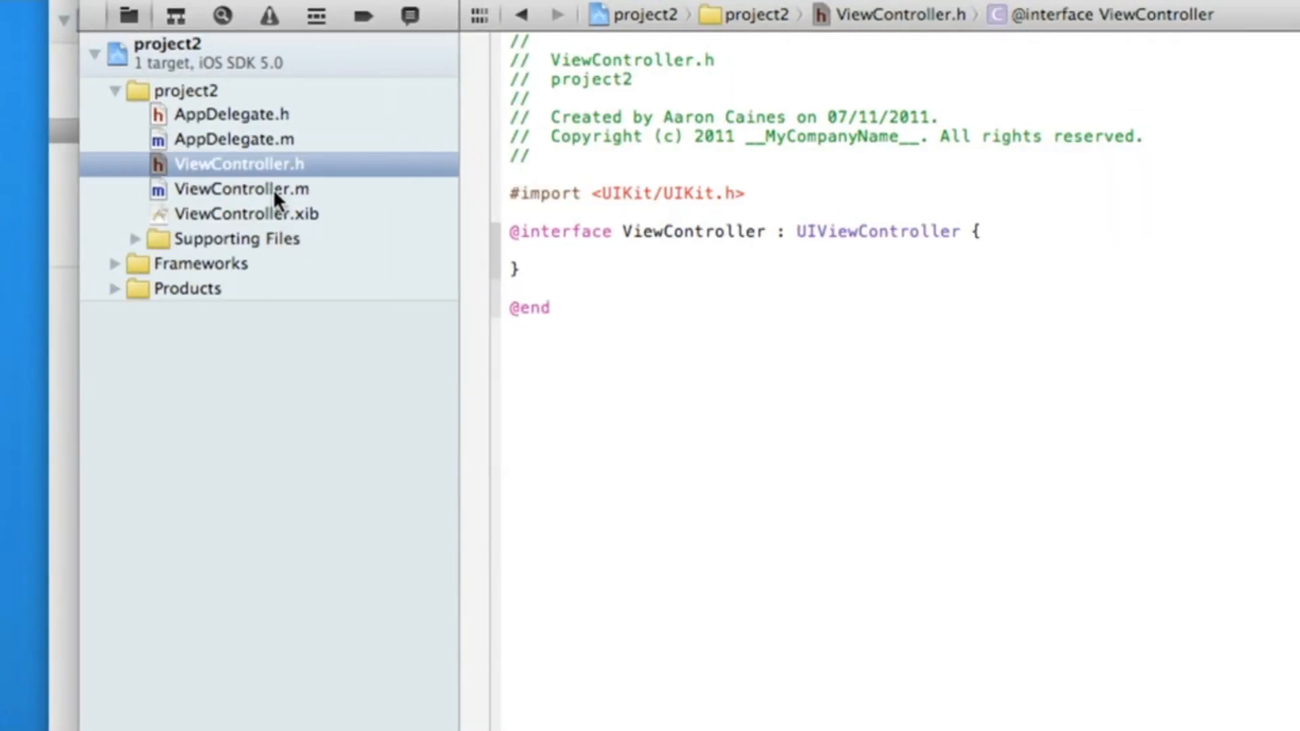
pyautogui.click(240, 189)
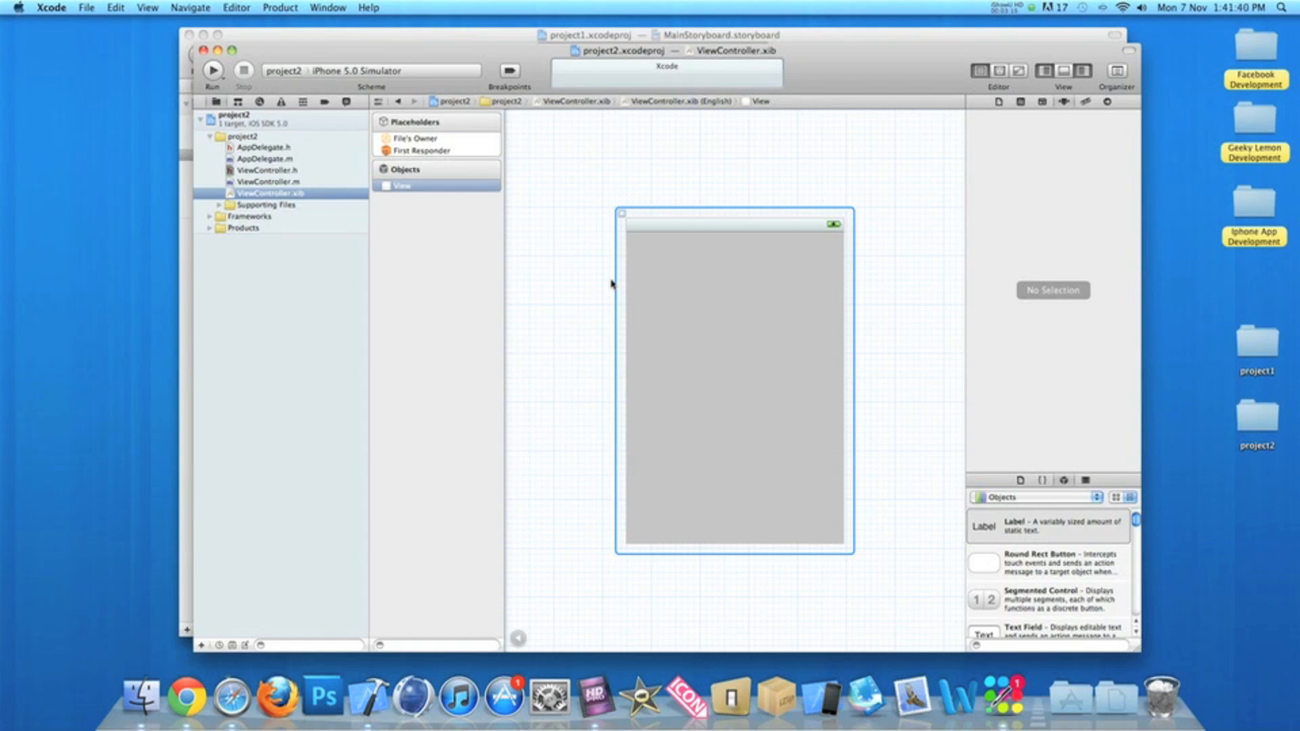
pyautogui.moveTo(460, 40)
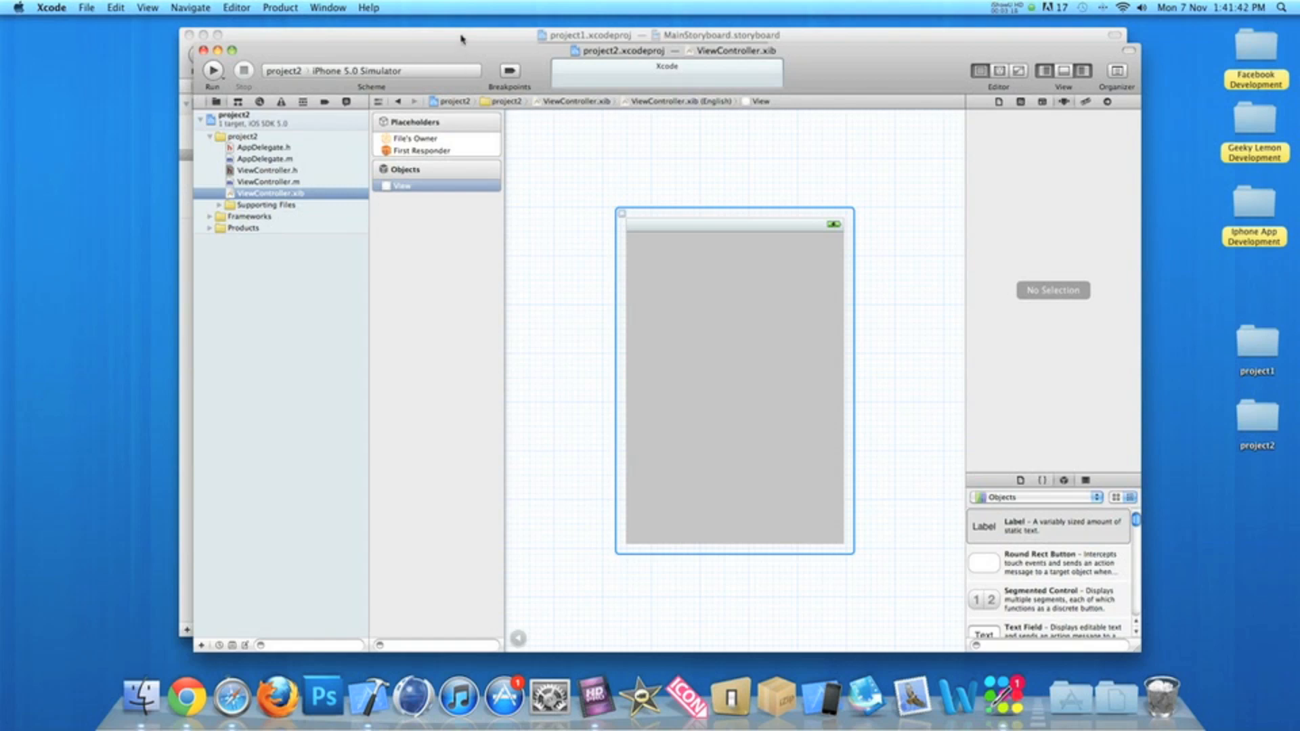